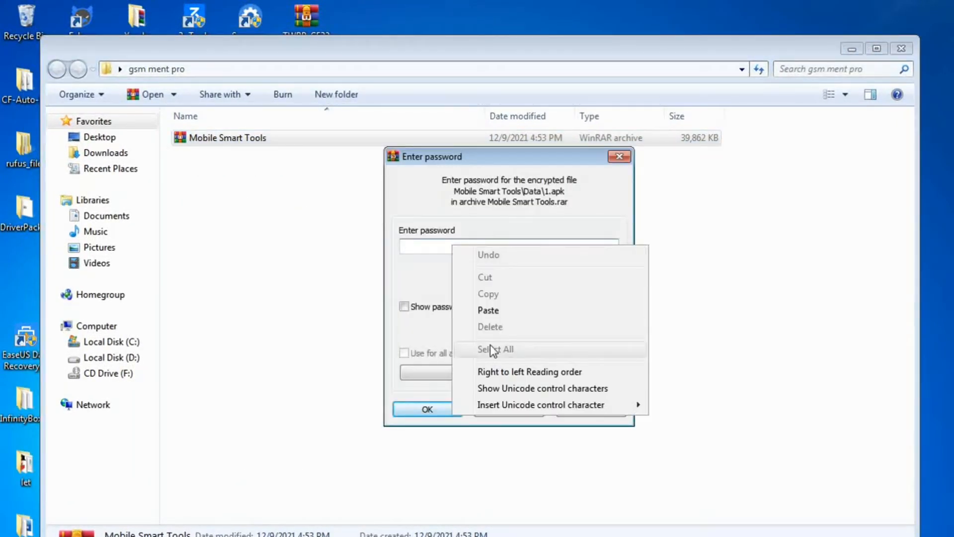
# Paste the archive password, then run the extracted Main_MST as administrator.
pyautogui.click(427, 408)
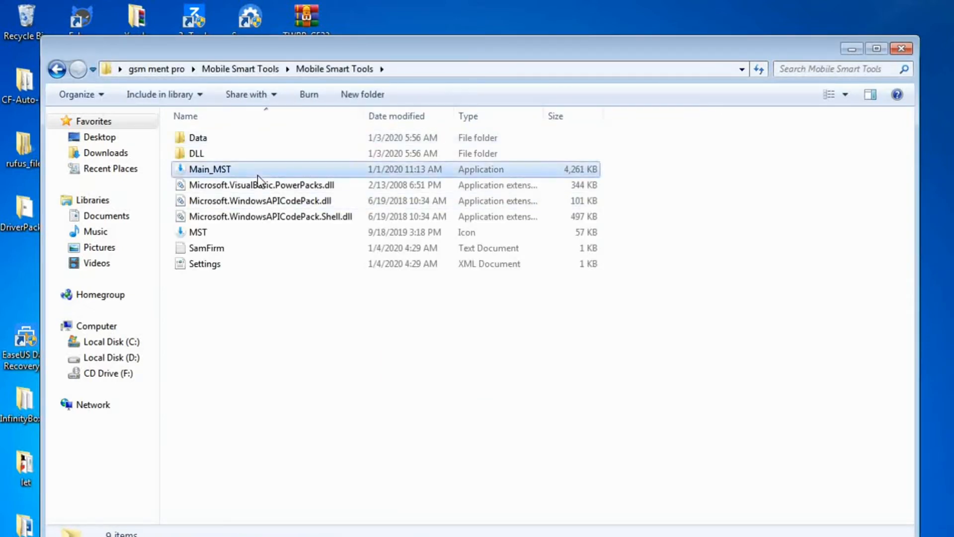
pyautogui.rightClick(209, 169)
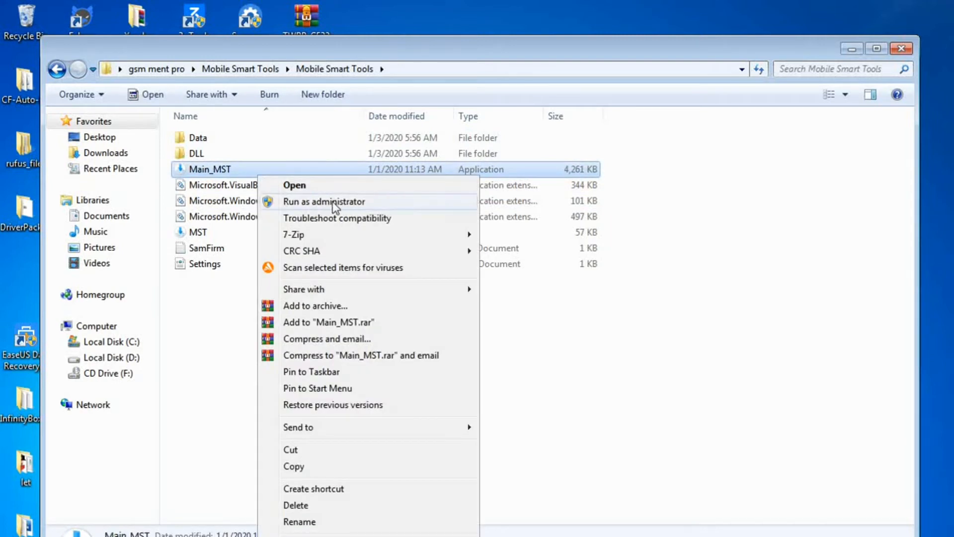
pyautogui.click(323, 201)
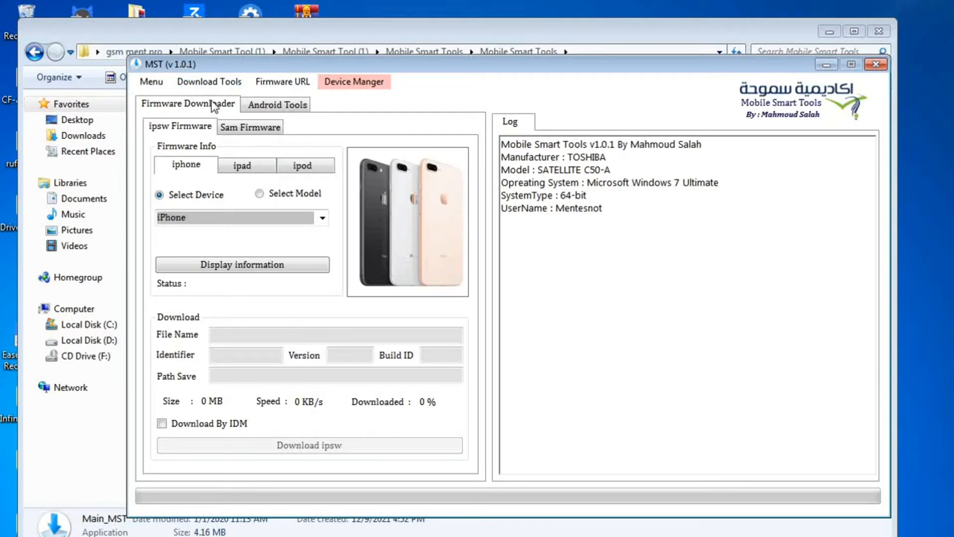
# Look over the Android Tools and Sam Firmware pages, then return to ipsw Firmware.
pyautogui.click(277, 104)
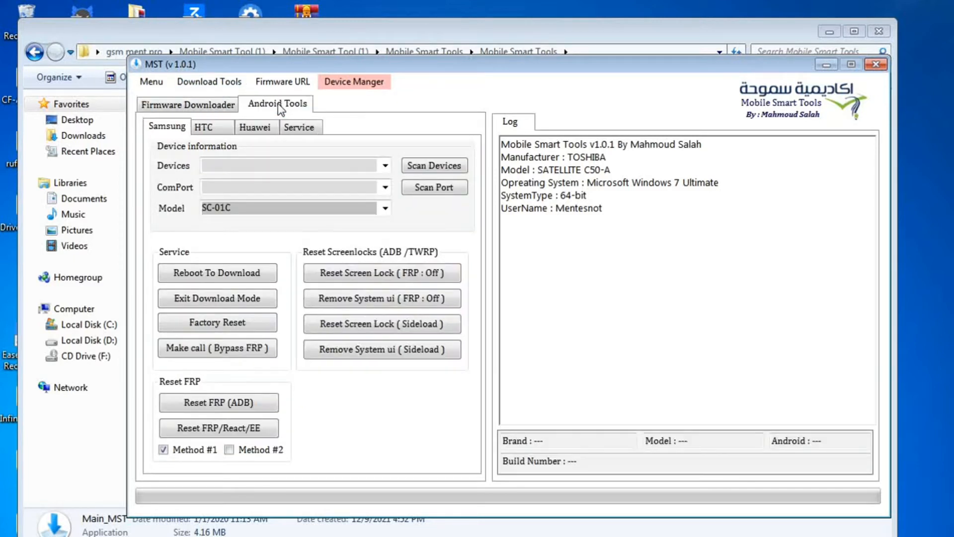
pyautogui.click(187, 103)
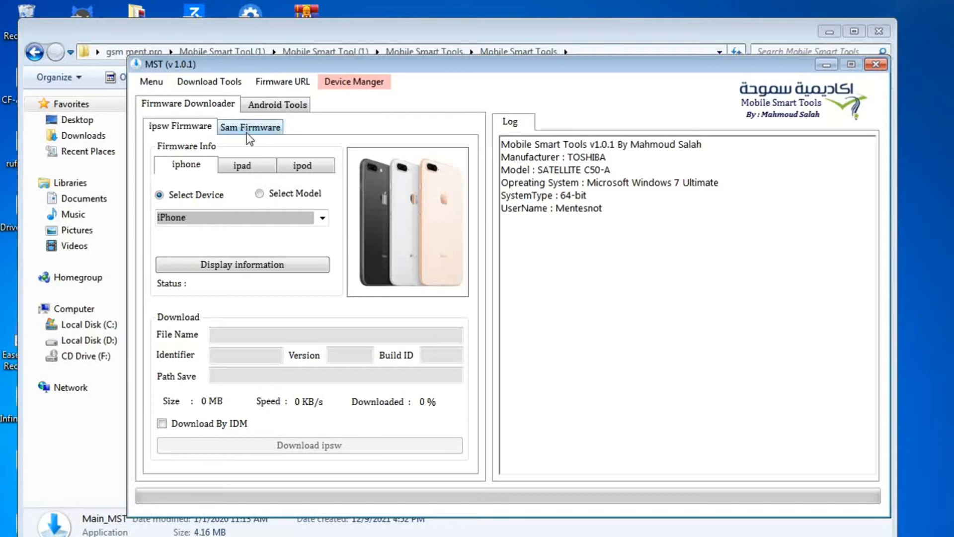
pyautogui.click(250, 126)
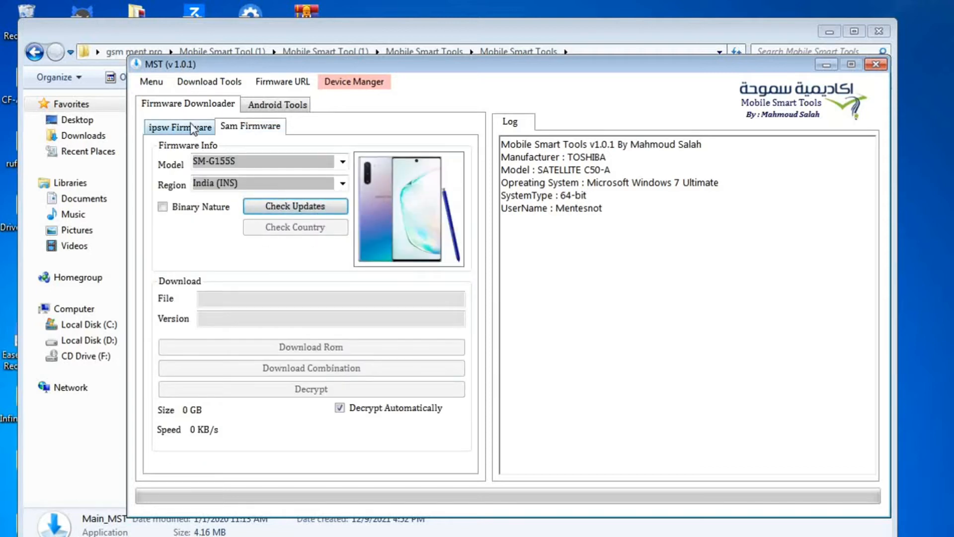
pyautogui.click(179, 127)
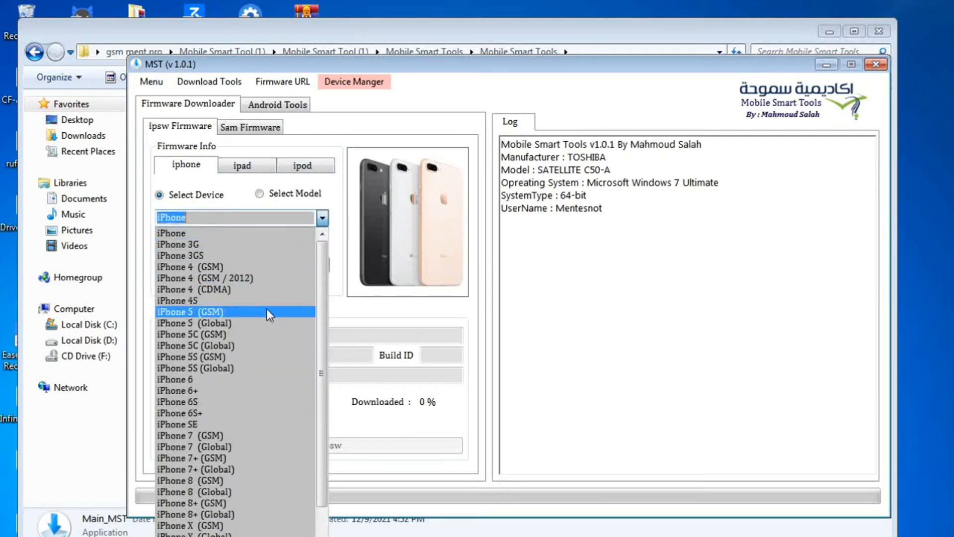
# Switch the iPhone firmware lookup to Select Model and choose A1516.
pyautogui.scroll(-3)
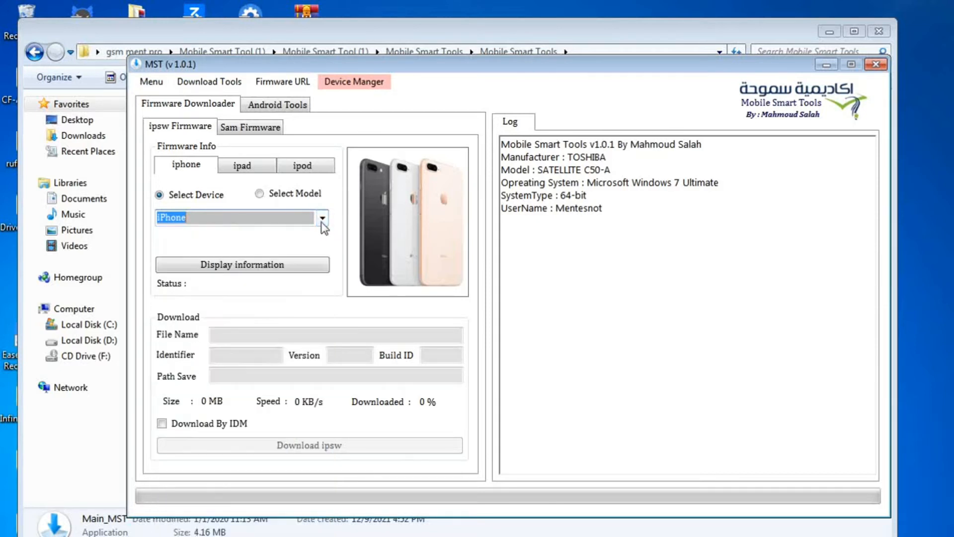
pyautogui.click(261, 193)
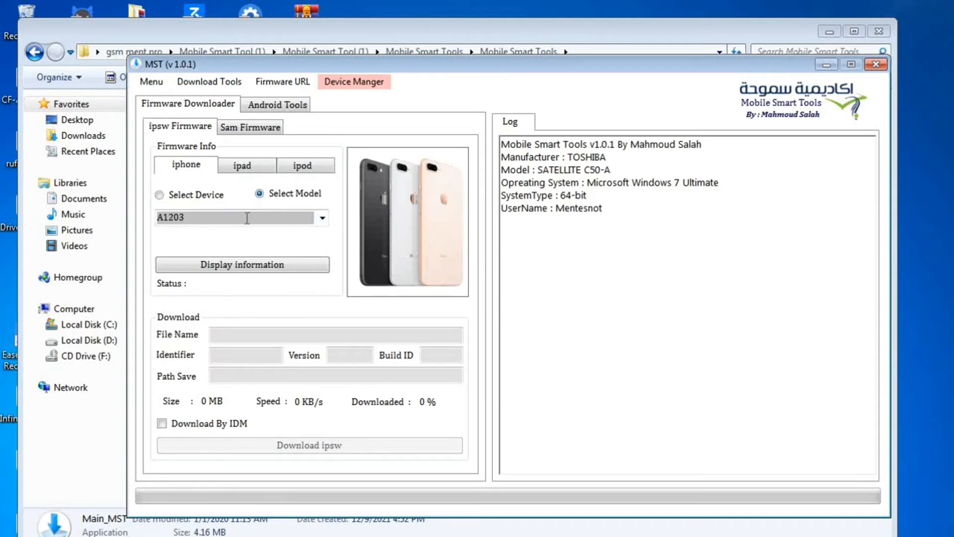
pyautogui.click(322, 217)
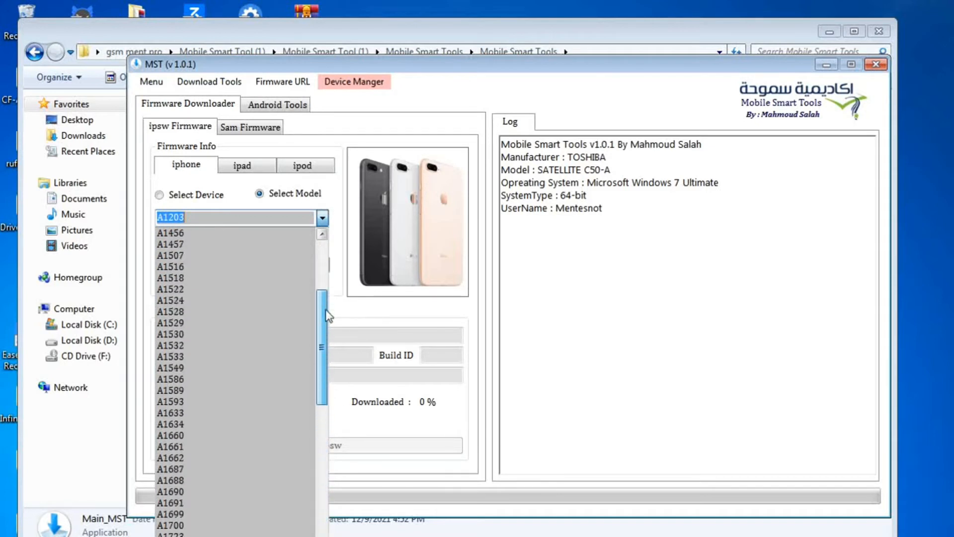
pyautogui.click(170, 266)
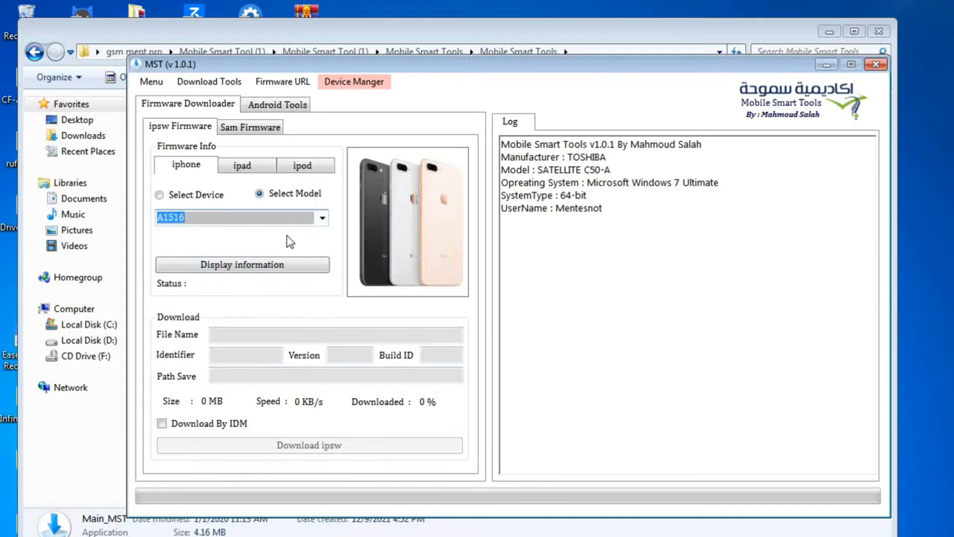
pyautogui.click(247, 165)
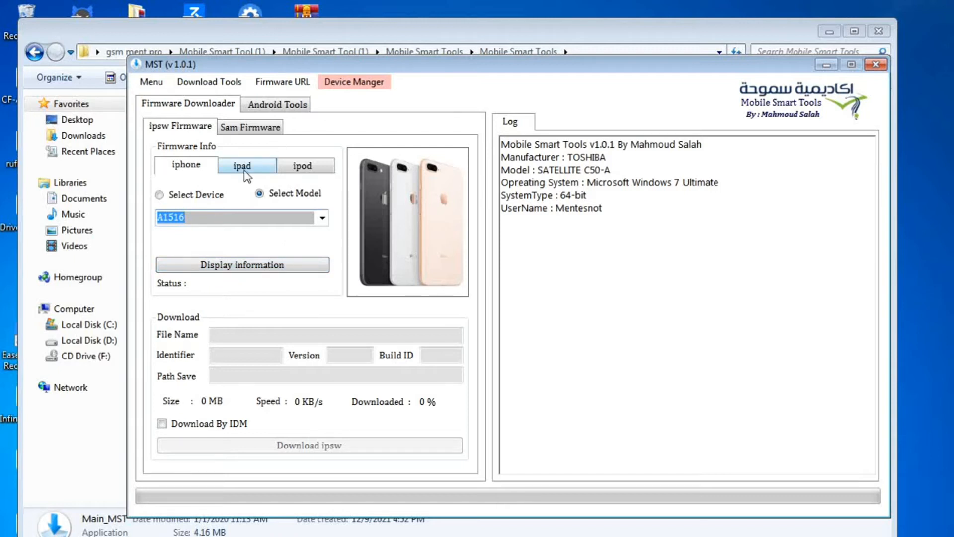
# Set the iPad lookup to model A1219 with Download By IDM ticked, then show Sam Firmware.
pyautogui.click(245, 165)
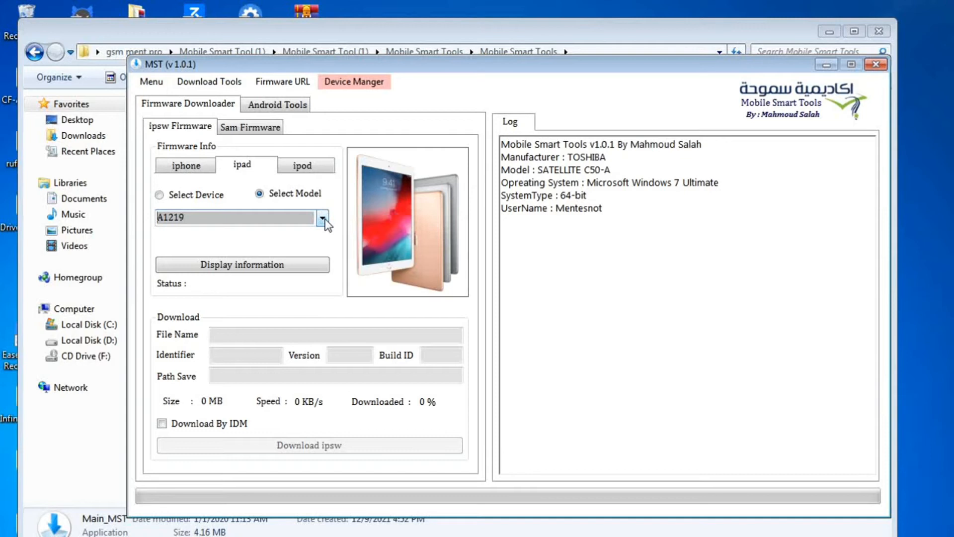
pyautogui.click(322, 217)
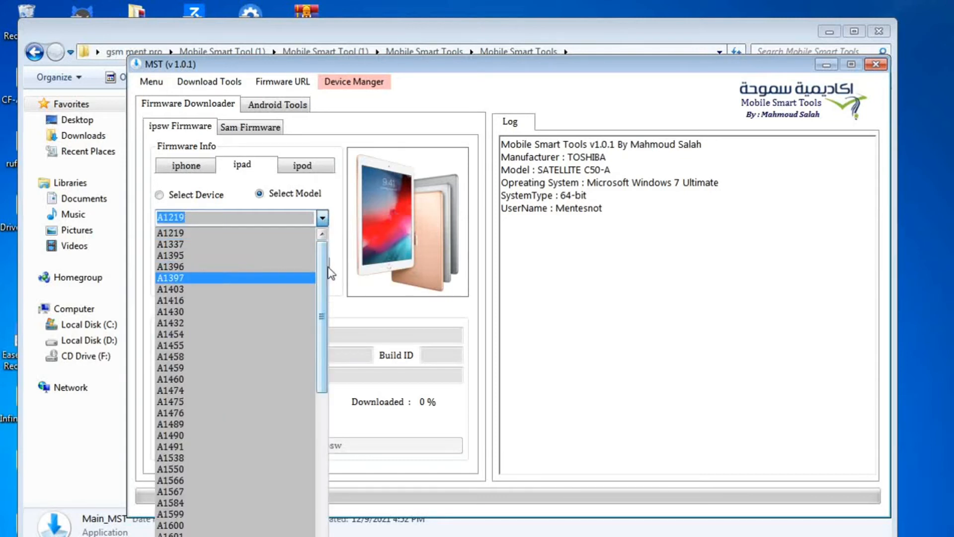
pyautogui.scroll(-3)
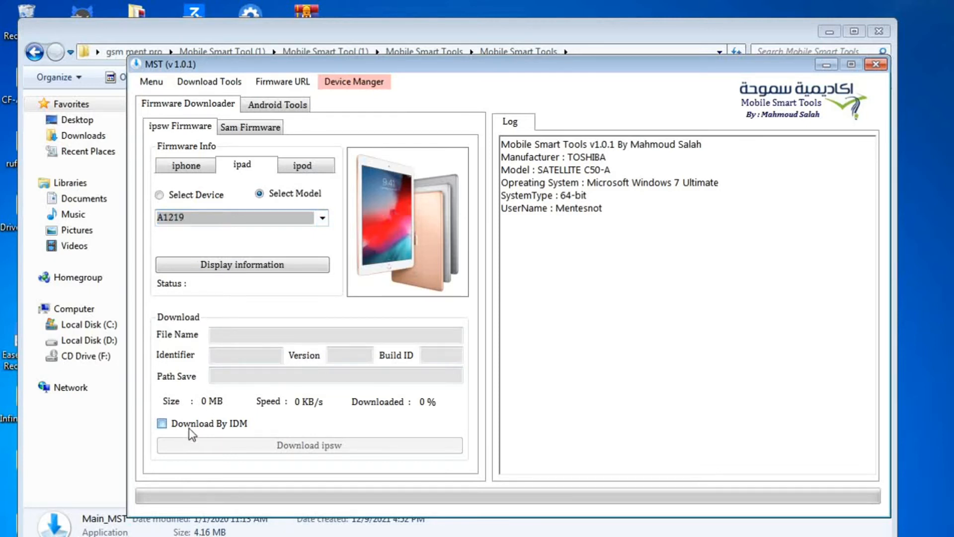
pyautogui.click(162, 423)
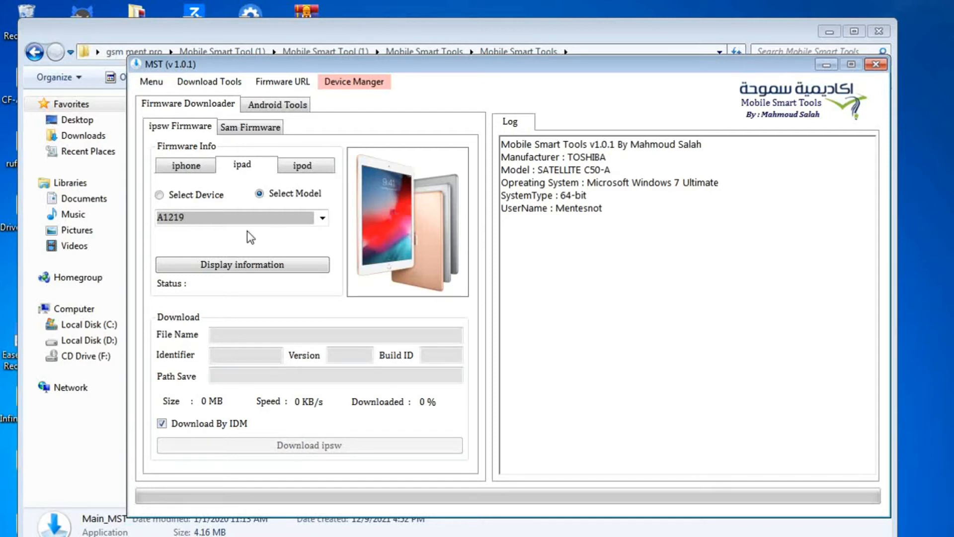
pyautogui.click(250, 126)
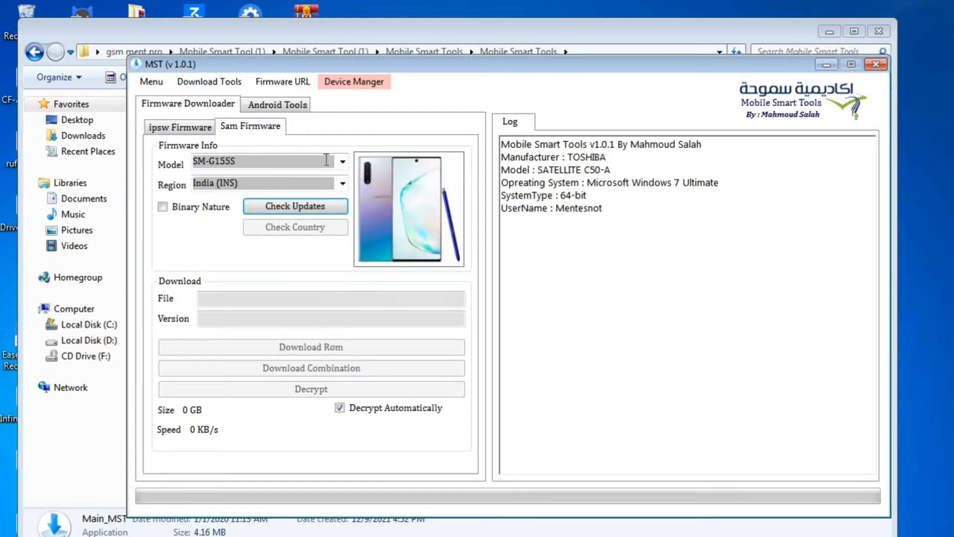
# Choose Samsung model SM-G906L and region India (INS) for the firmware lookup.
pyautogui.click(342, 161)
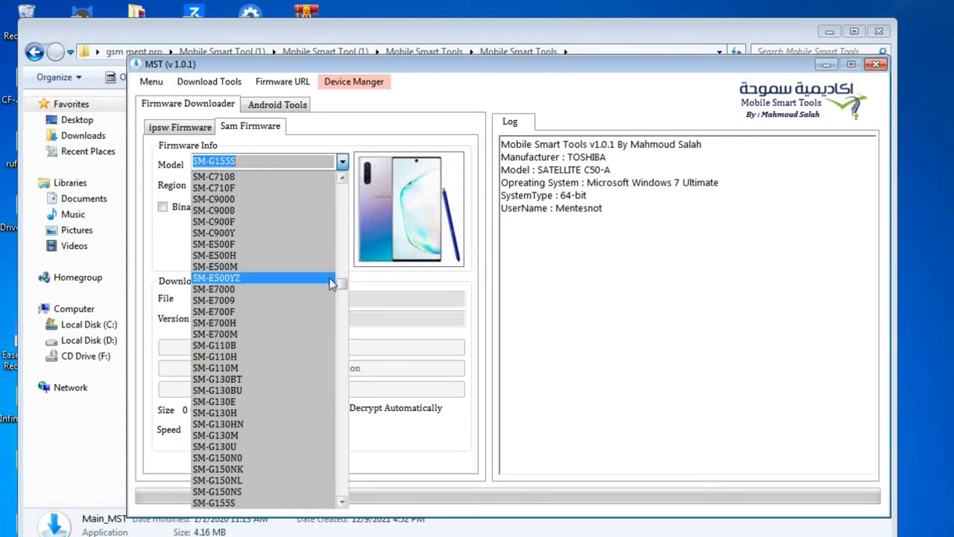
pyautogui.scroll(-3)
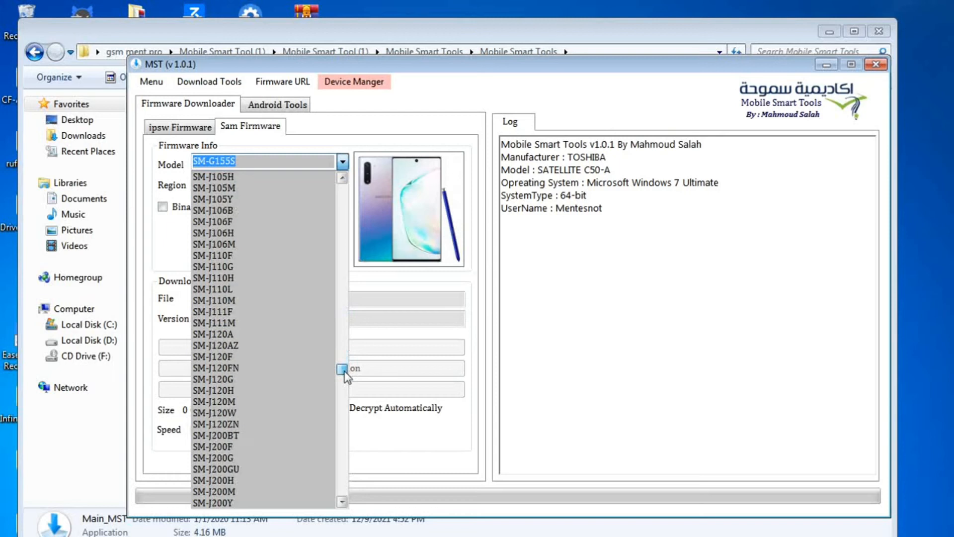
pyautogui.moveTo(343, 370); pyautogui.dragTo(341, 309)
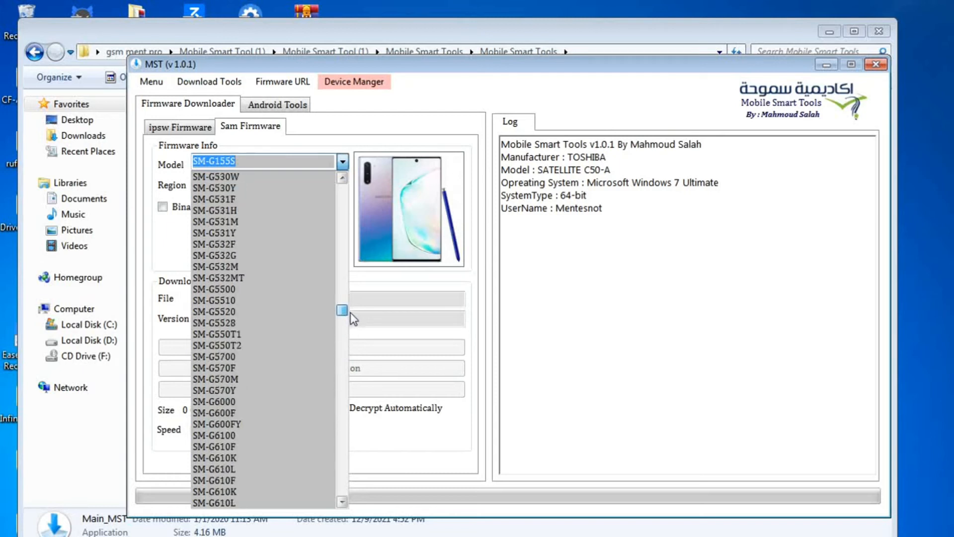
pyautogui.scroll(-3)
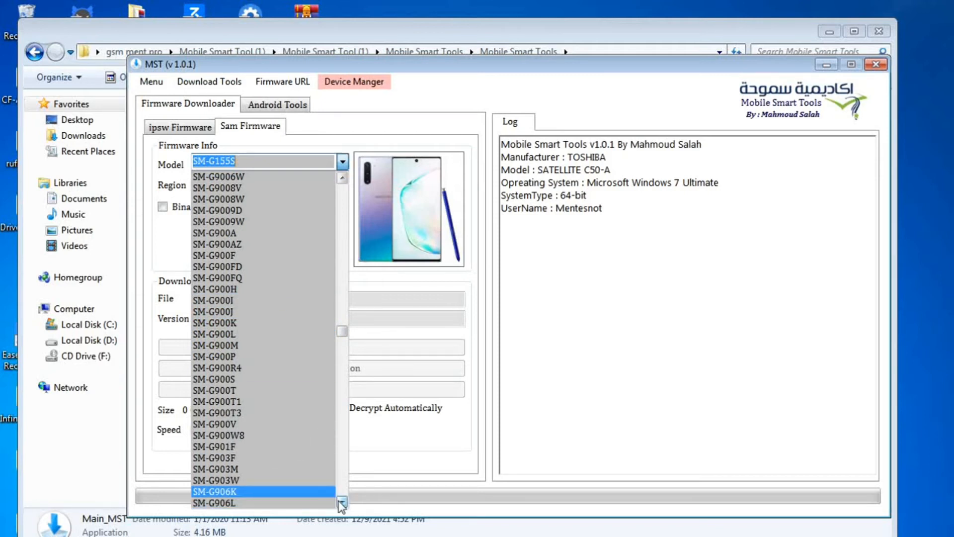
pyautogui.click(214, 502)
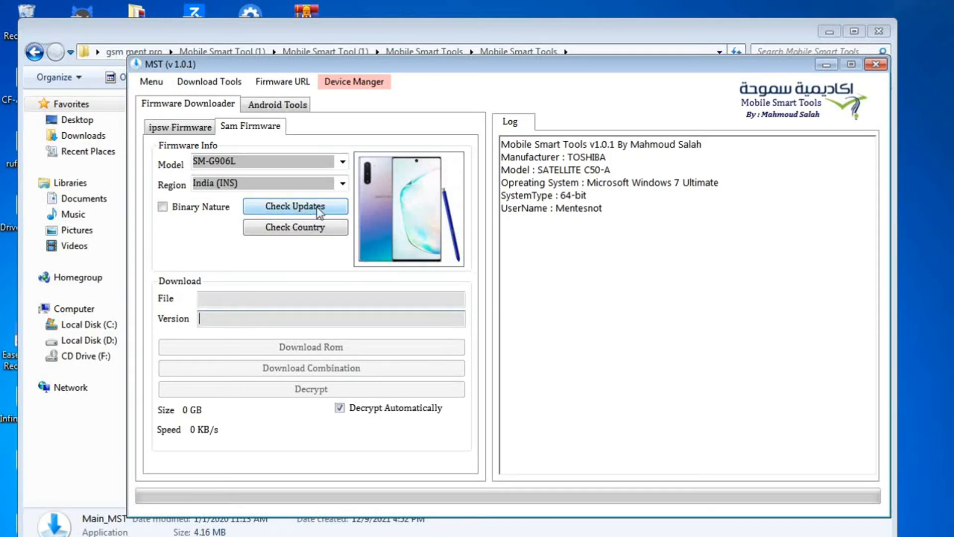
pyautogui.click(343, 183)
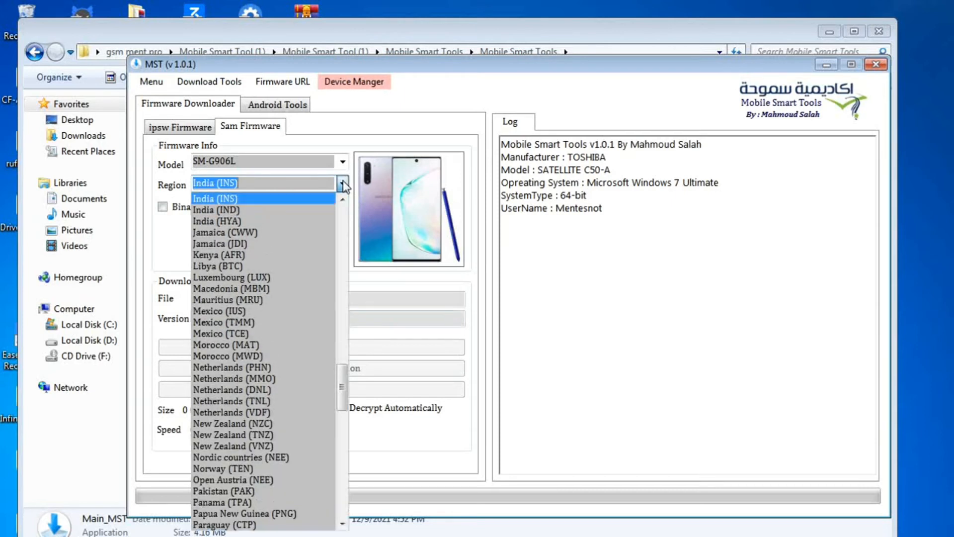
pyautogui.click(213, 183)
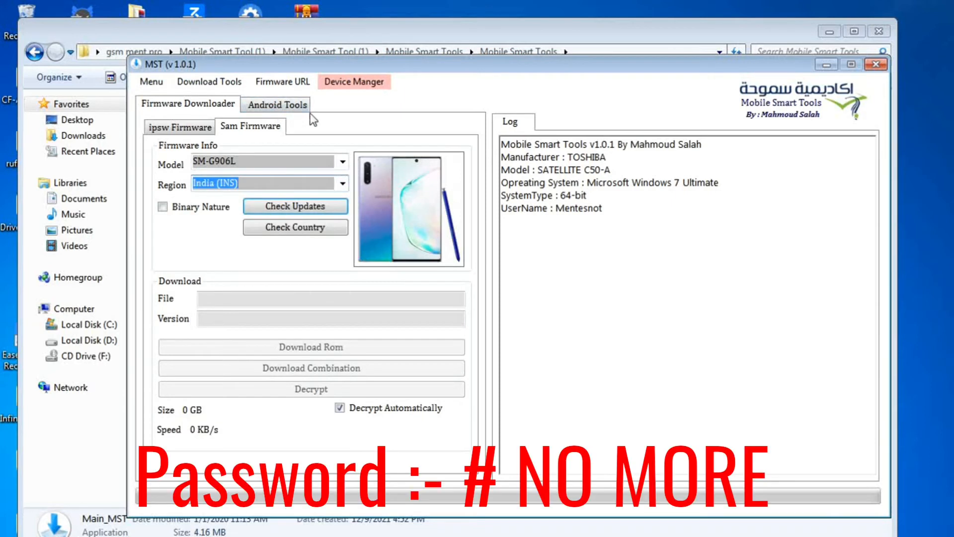
# On Android Tools, pick SM-G935P from the Samsung Model list.
pyautogui.click(277, 104)
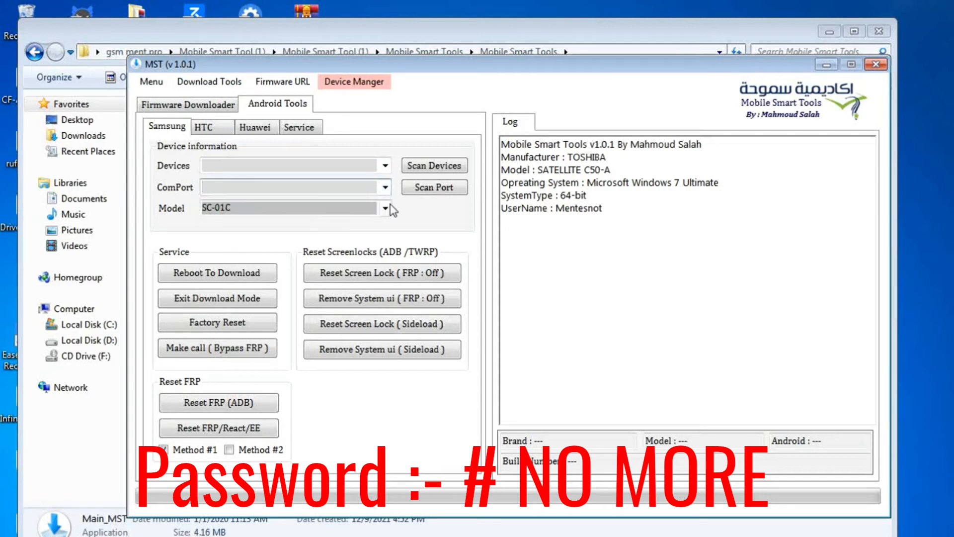
pyautogui.click(384, 208)
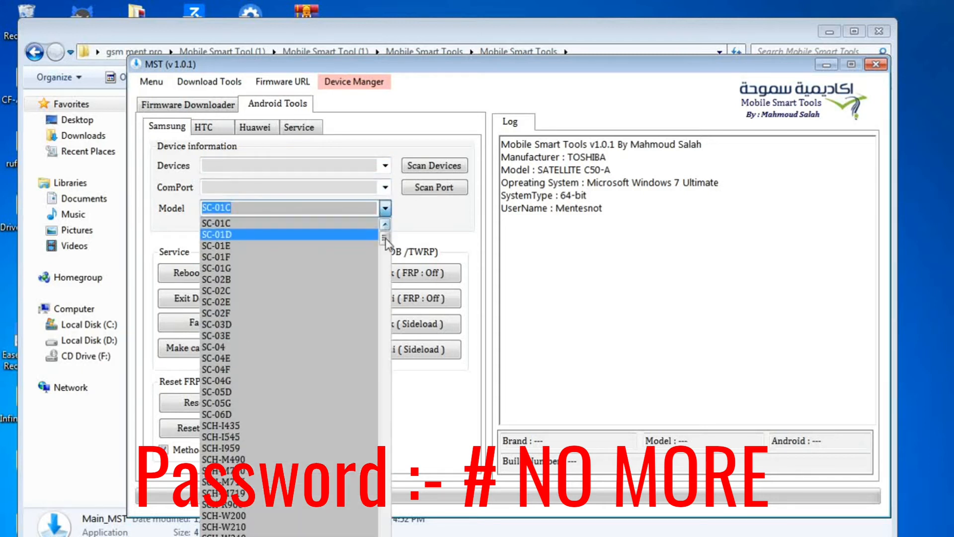
pyautogui.scroll(-3)
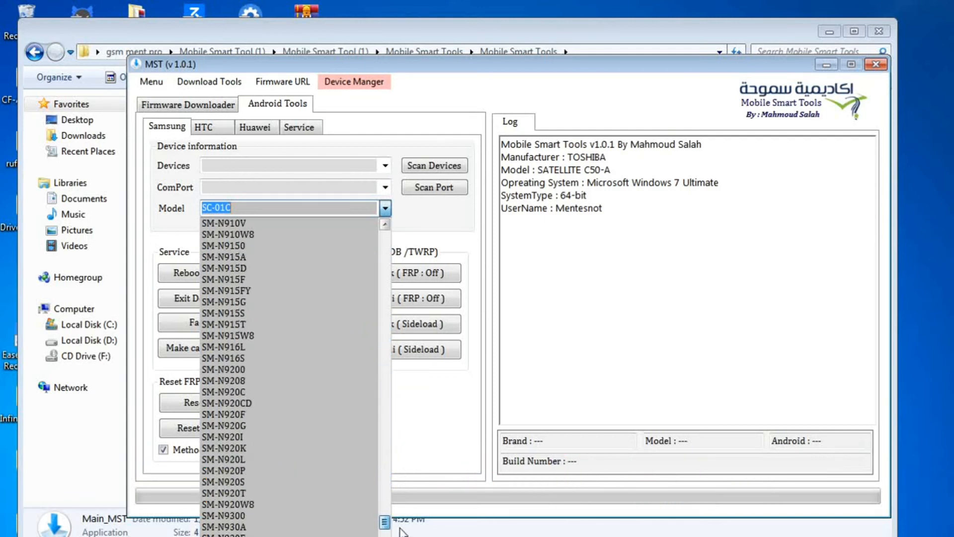
pyautogui.scroll(-3)
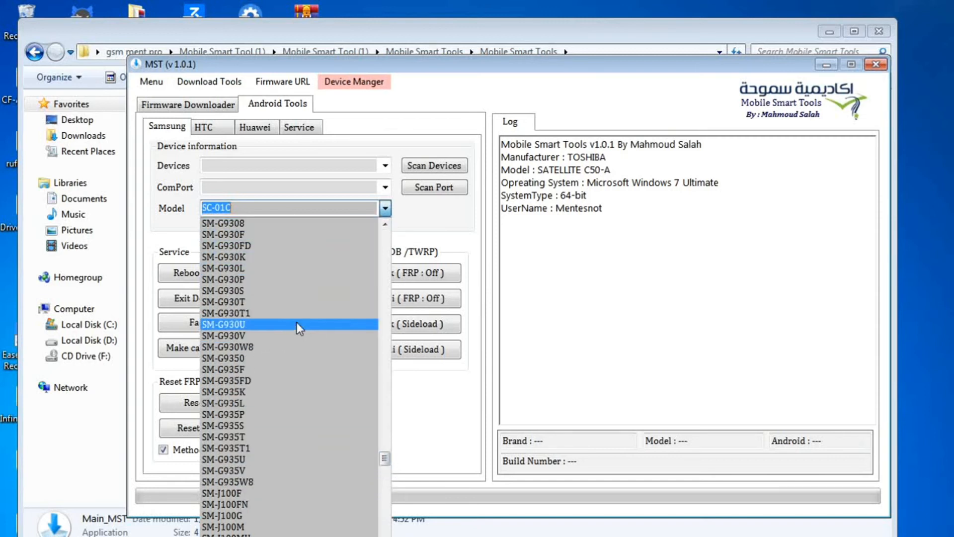
pyautogui.moveTo(289, 419)
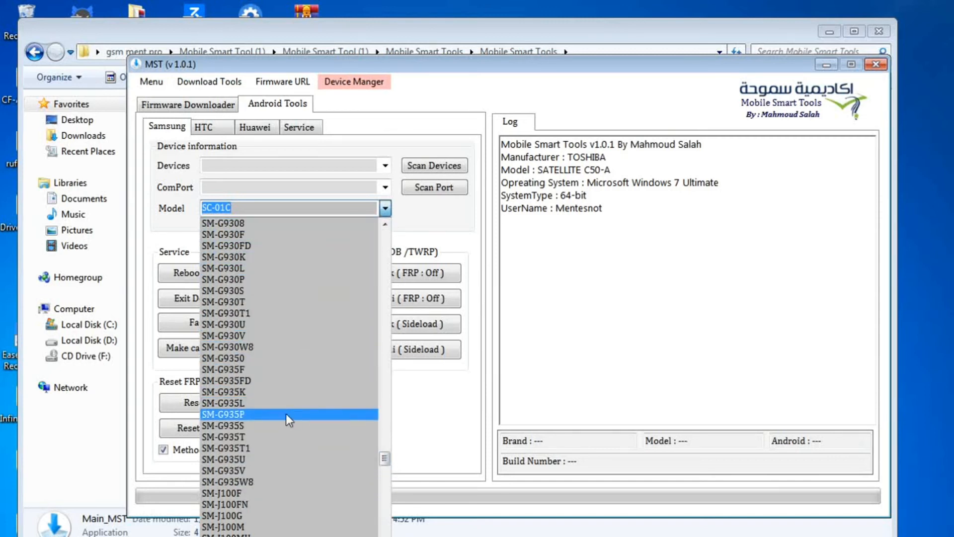
pyautogui.click(244, 414)
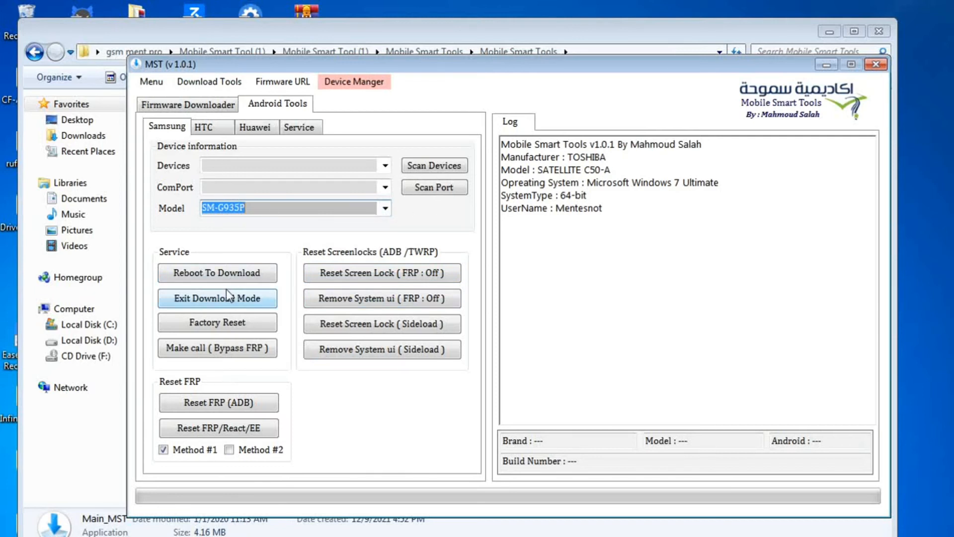
pyautogui.click(217, 298)
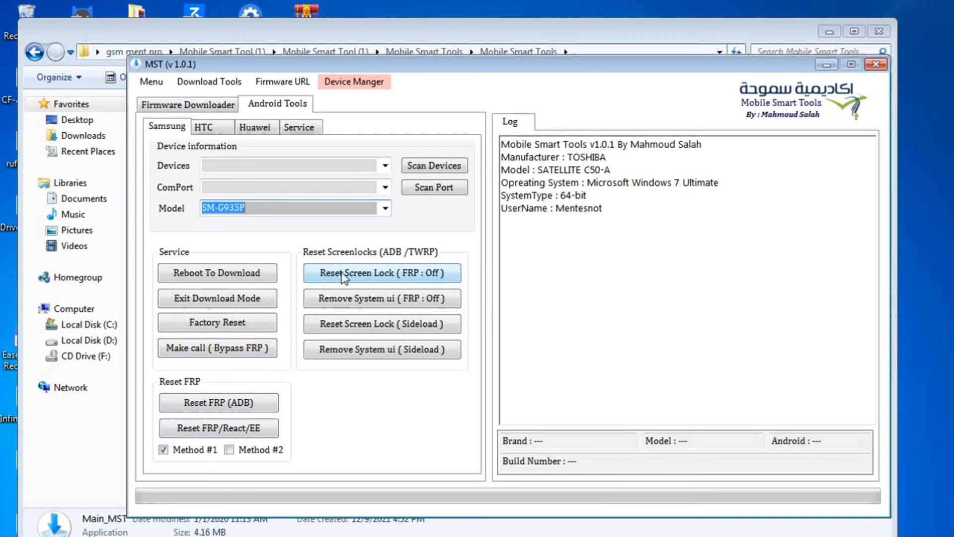
pyautogui.moveTo(379, 299)
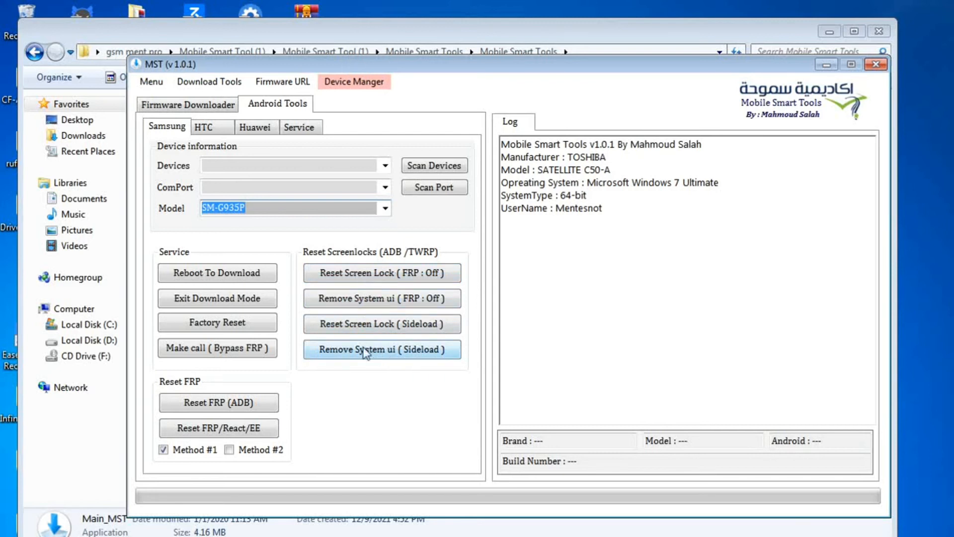
pyautogui.moveTo(236, 144)
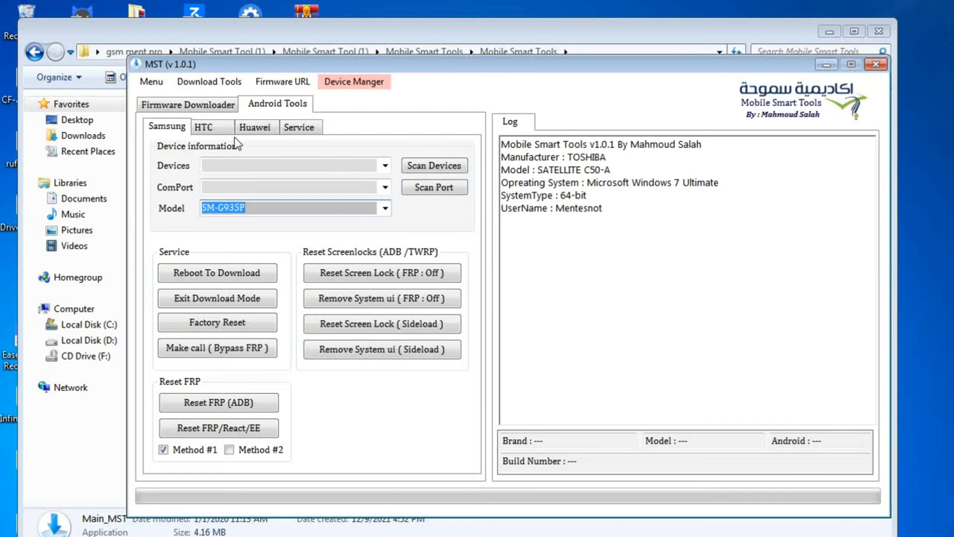
# On the HTC tab, try the Unlock and Relock Bootloader options.
pyautogui.click(204, 127)
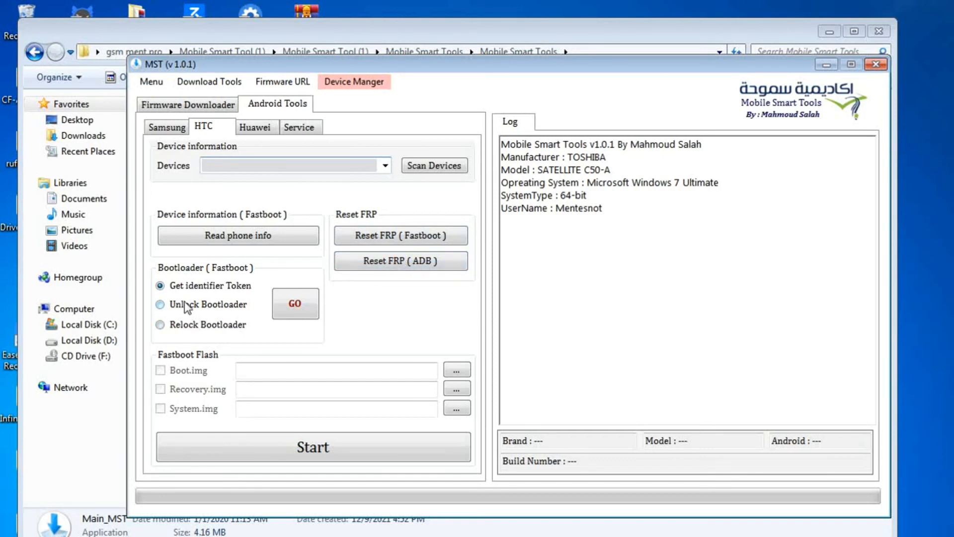
pyautogui.click(160, 304)
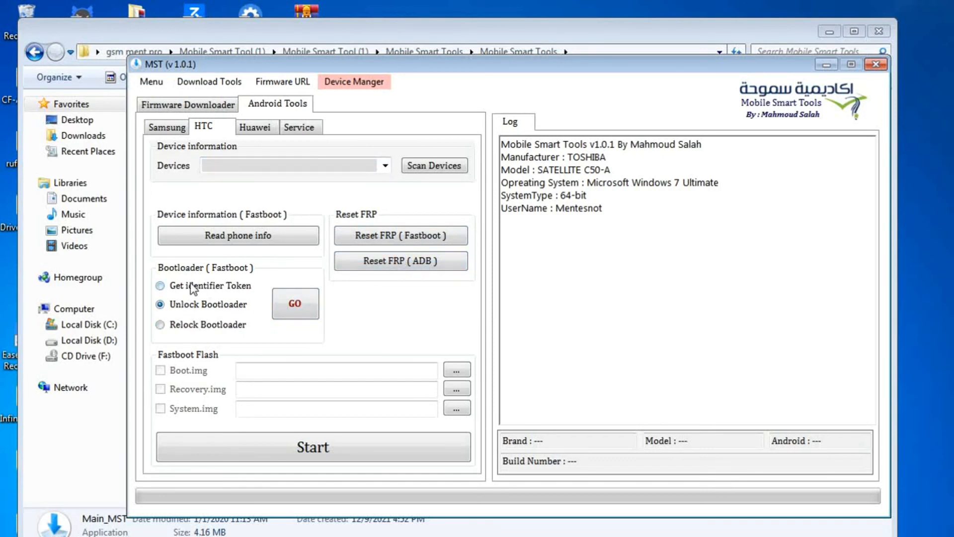
pyautogui.click(160, 325)
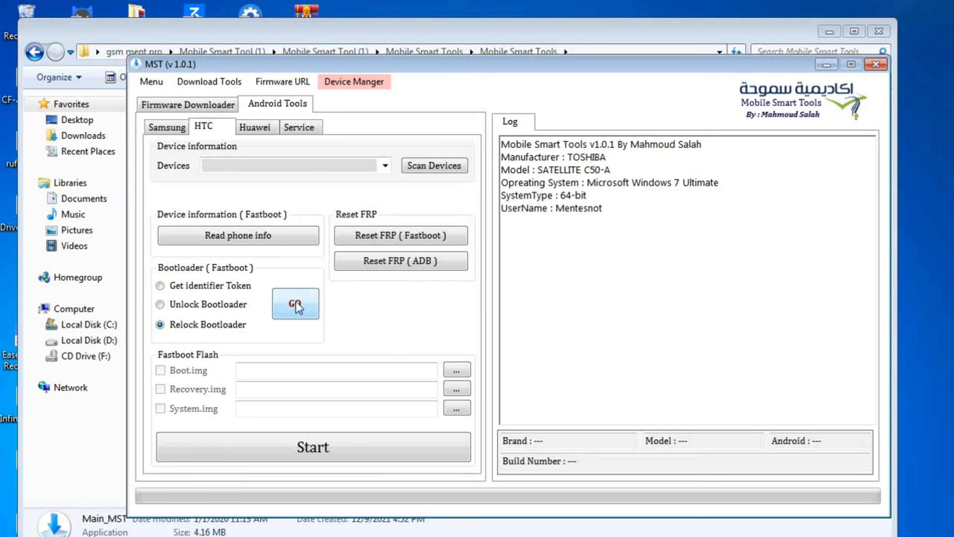
pyautogui.click(160, 285)
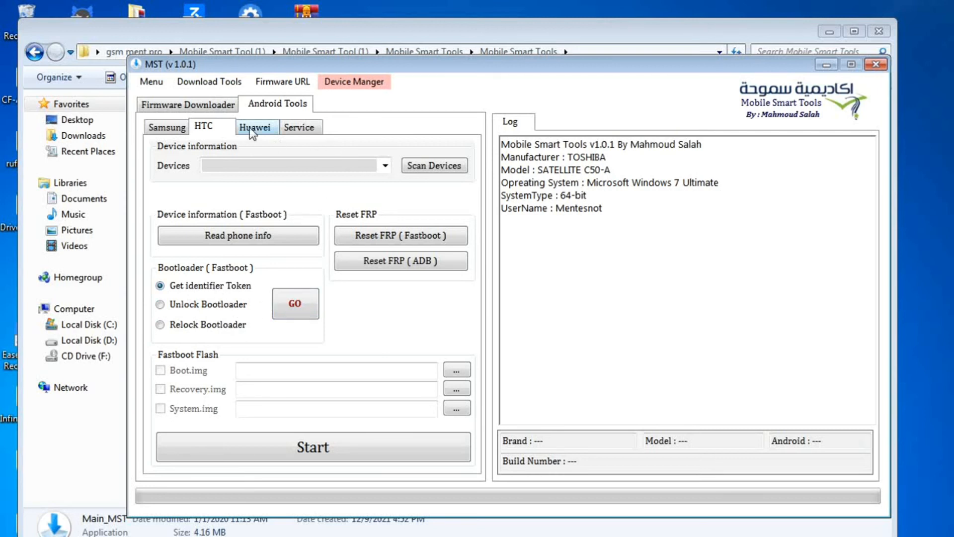
# Try Huawei's Relock Bootloader, Code field and Reset FRP options, then show the Service tab.
pyautogui.click(255, 127)
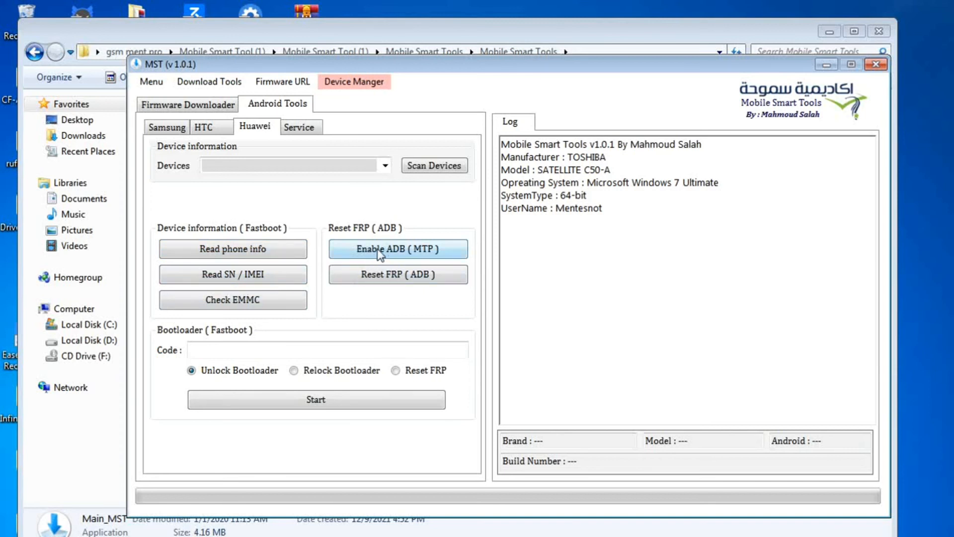
pyautogui.moveTo(234, 316)
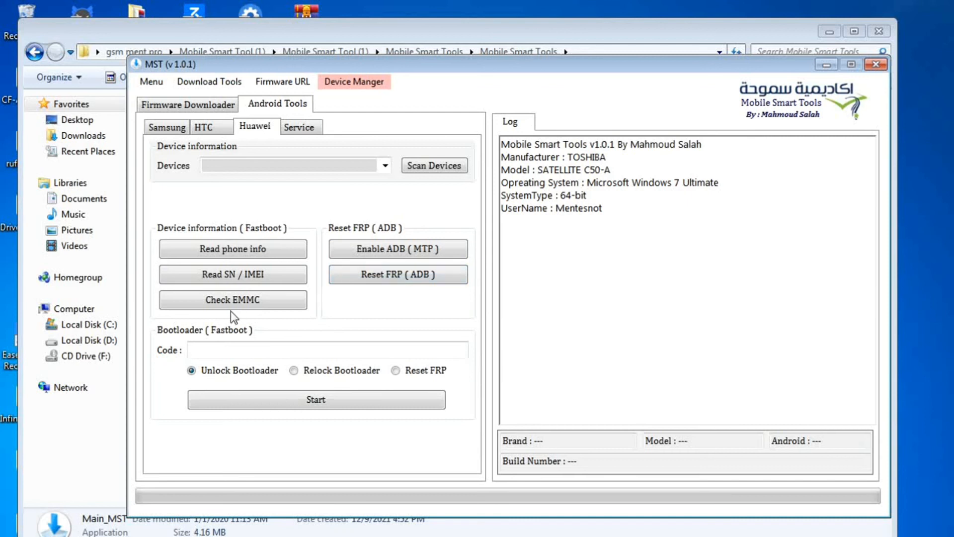
pyautogui.click(295, 370)
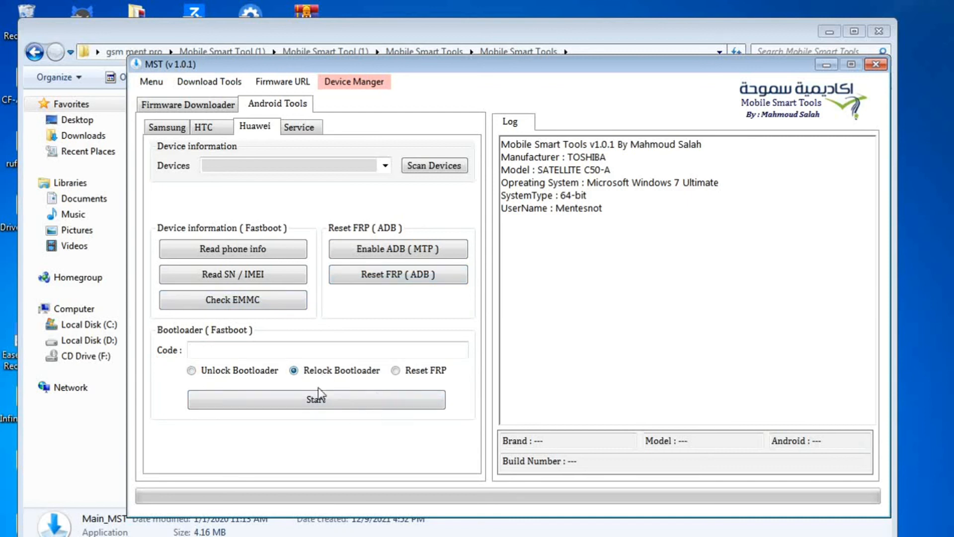
pyautogui.click(328, 349)
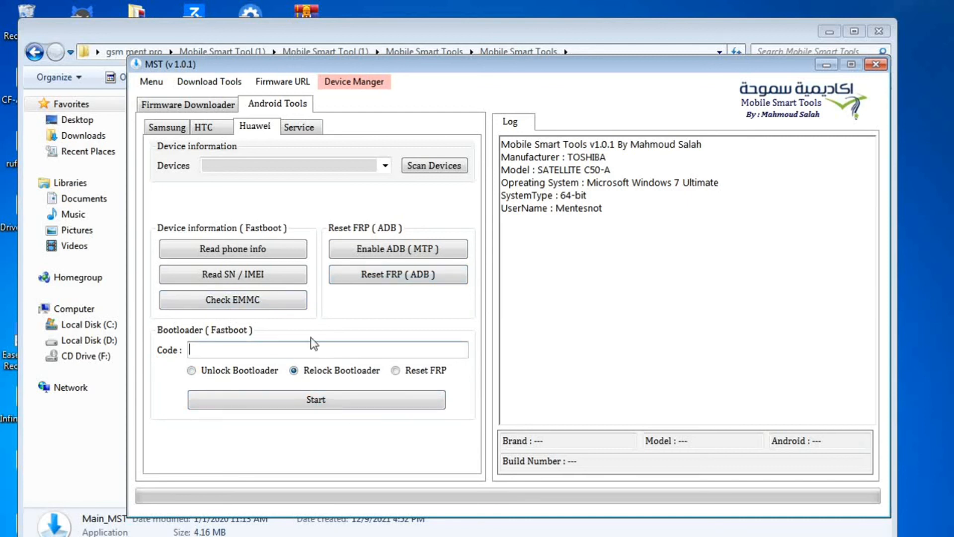
pyautogui.moveTo(407, 369)
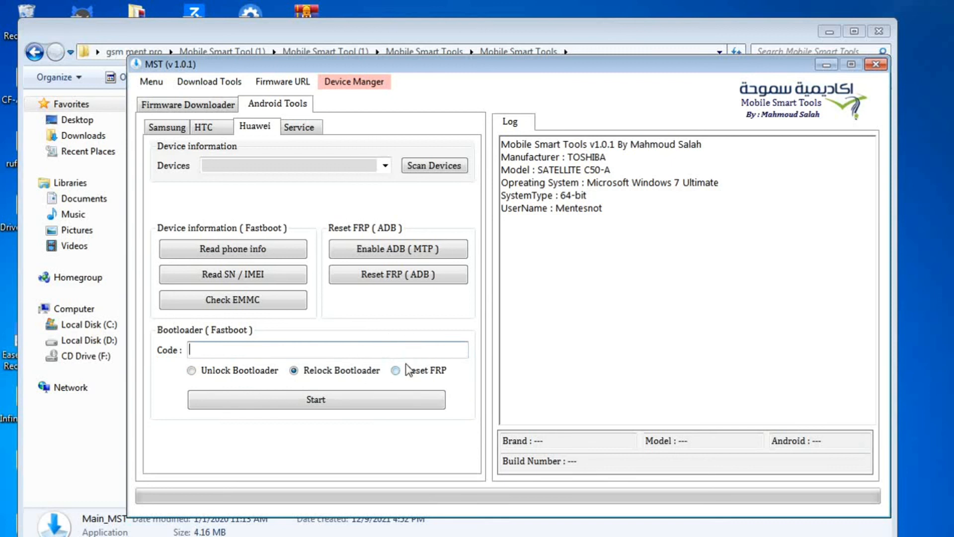
pyautogui.click(396, 369)
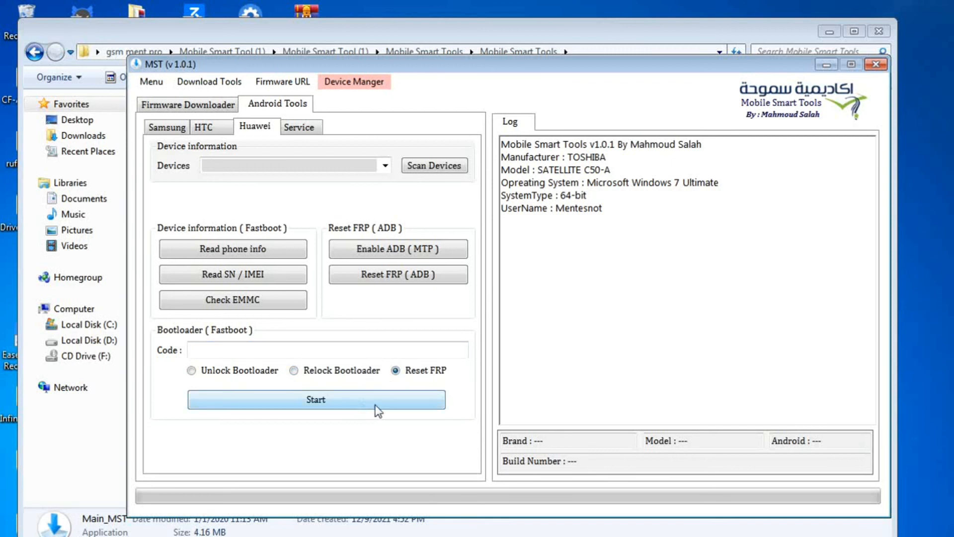
pyautogui.click(299, 127)
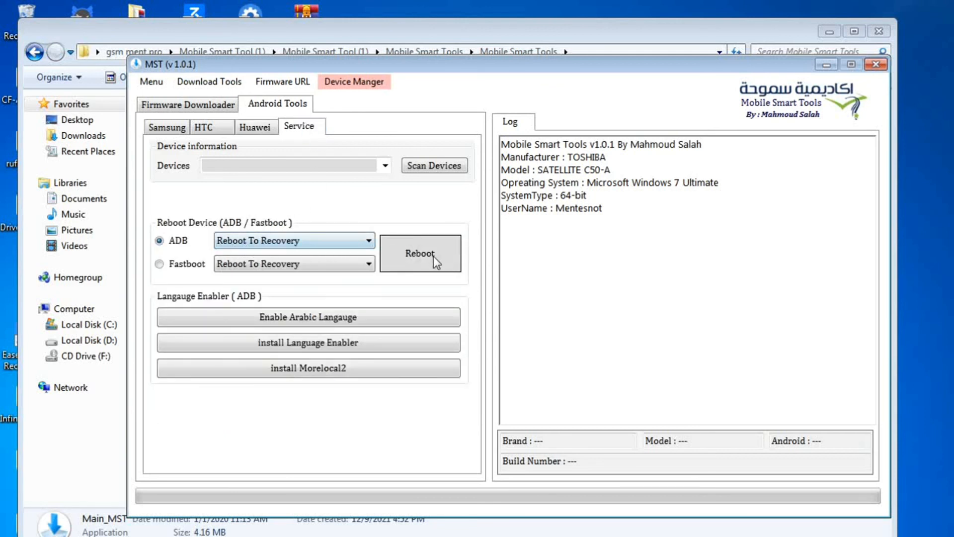
# Choose Reboot To EDL as the ADB reboot target and select the Fastboot method.
pyautogui.click(159, 264)
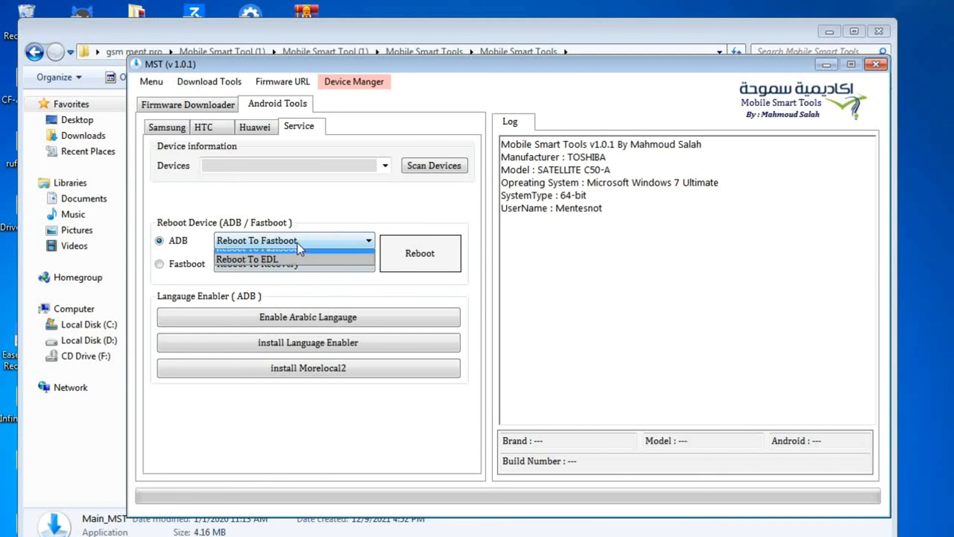
pyautogui.click(248, 259)
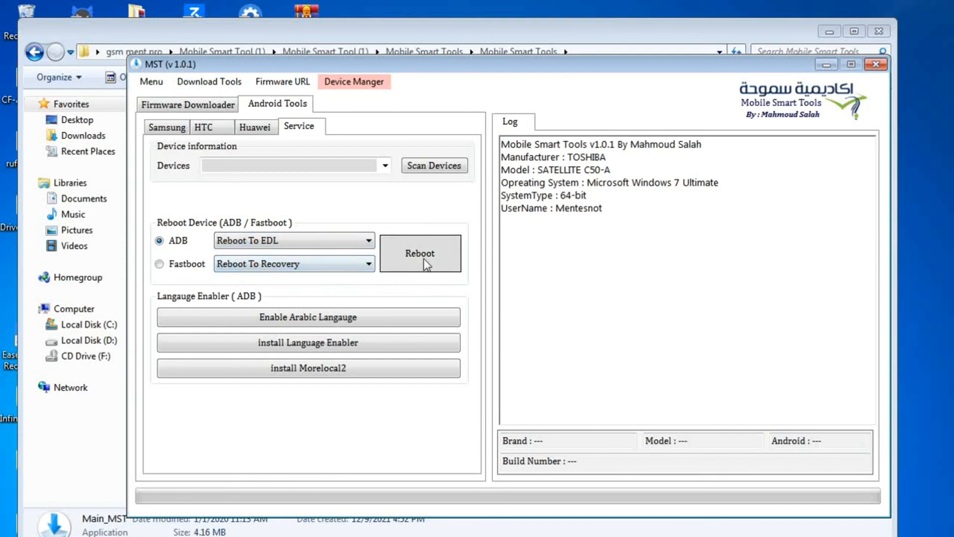
pyautogui.click(160, 263)
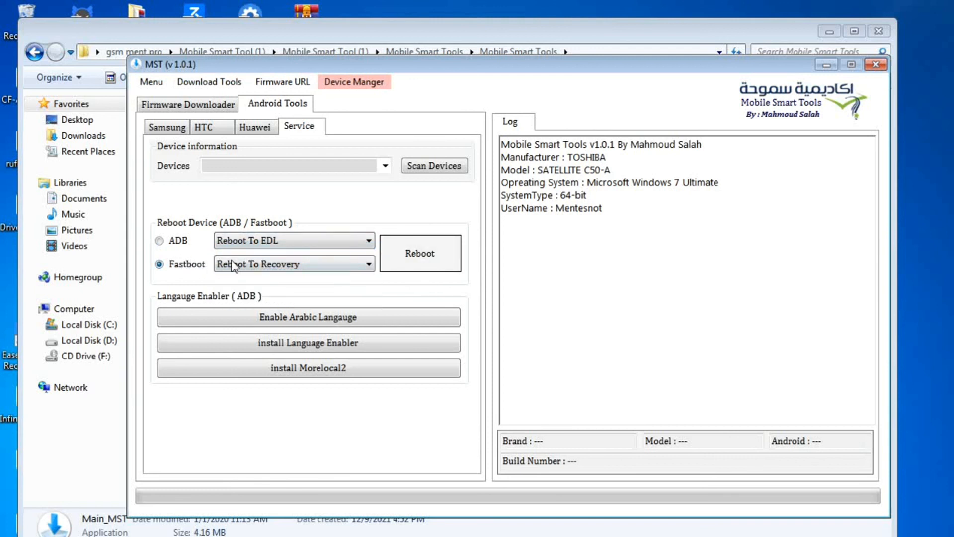